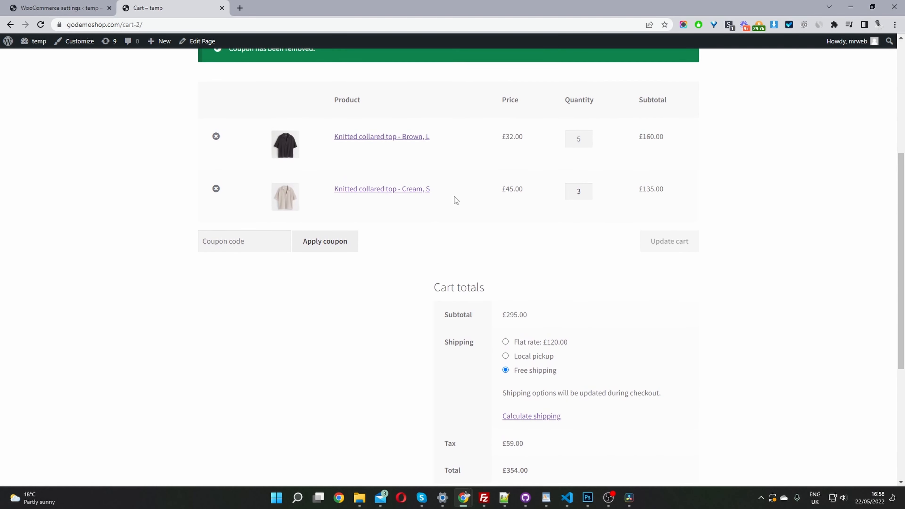
Step: Apply the 'tax' coupon to the cart, removing the tax line for a £295.00 total
scroll(up, 3)
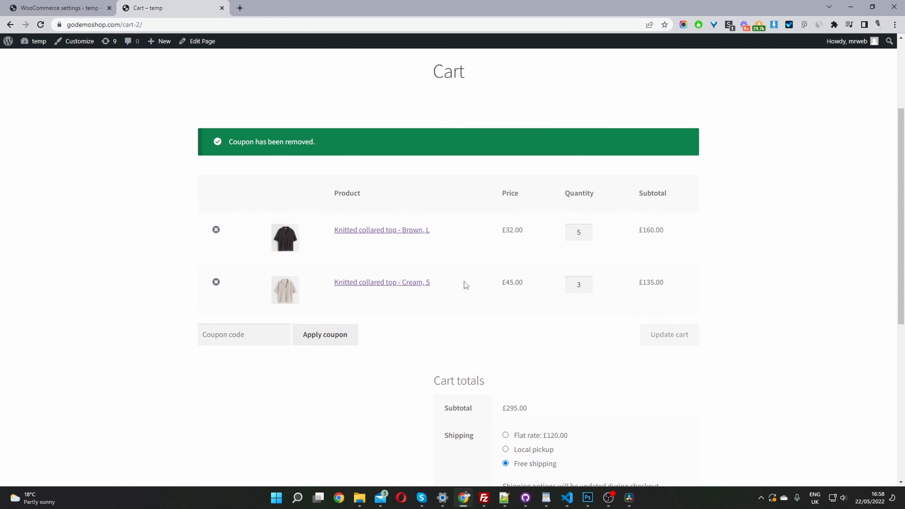
mouse_move(525, 286)
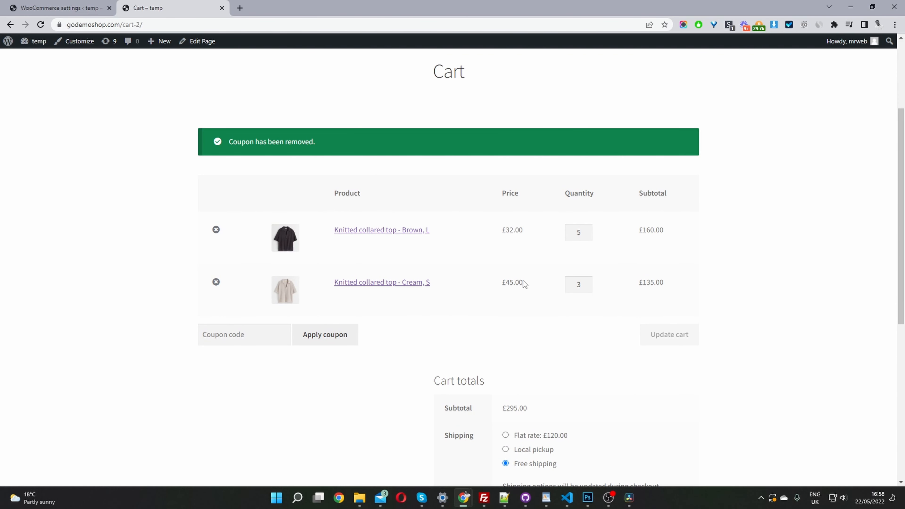
scroll(down, 3)
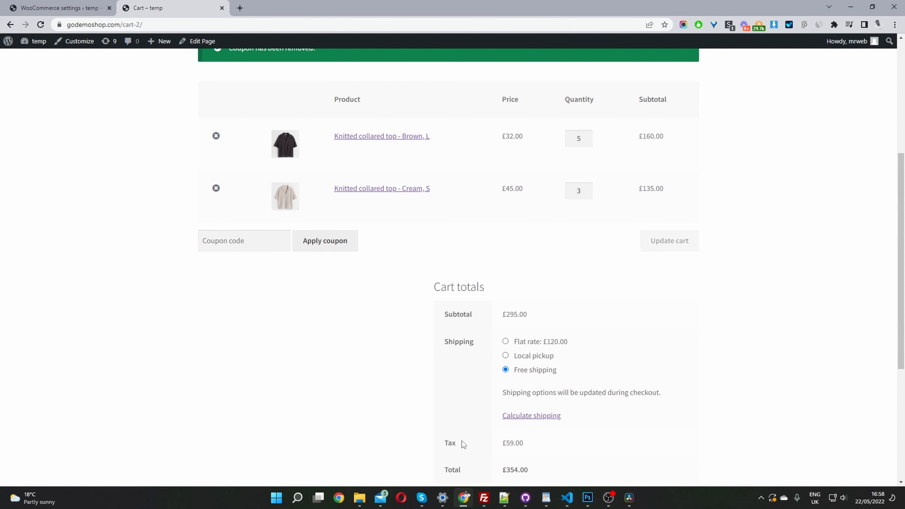
double_click(450, 443)
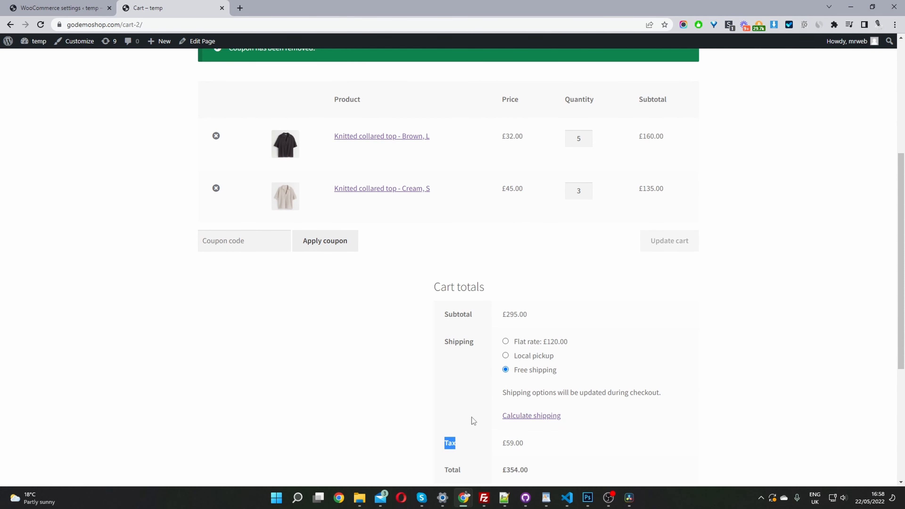
mouse_move(558, 448)
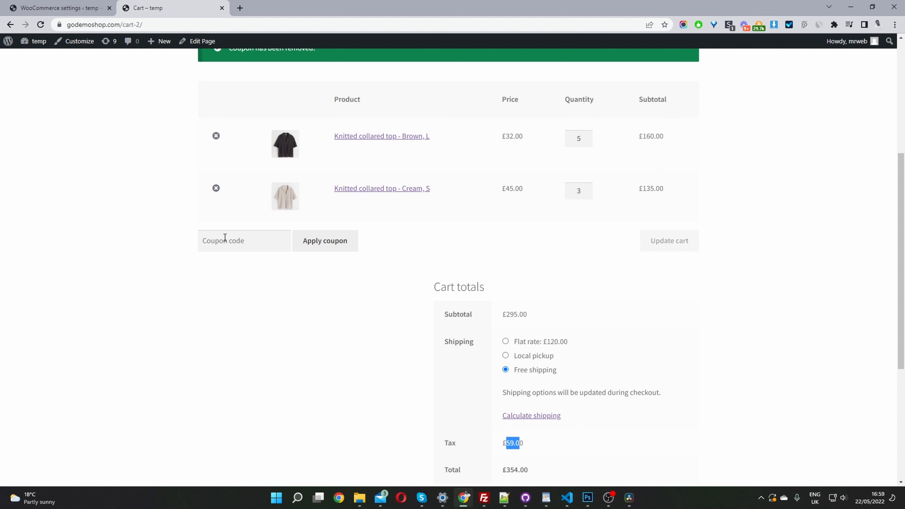
click(243, 241)
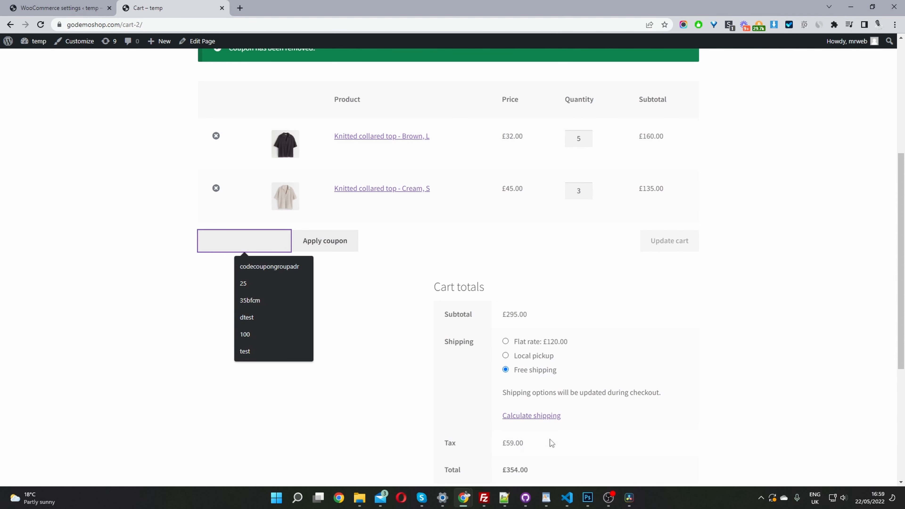
click(244, 241)
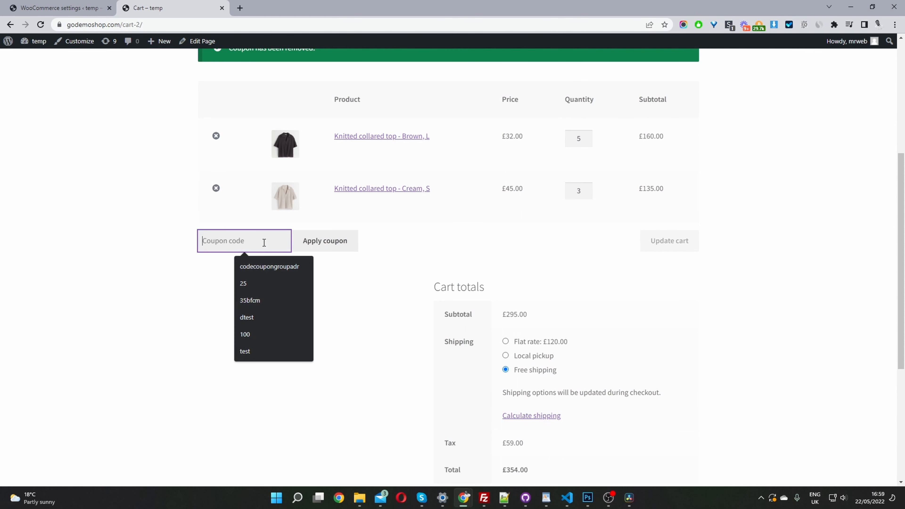
text(tax)
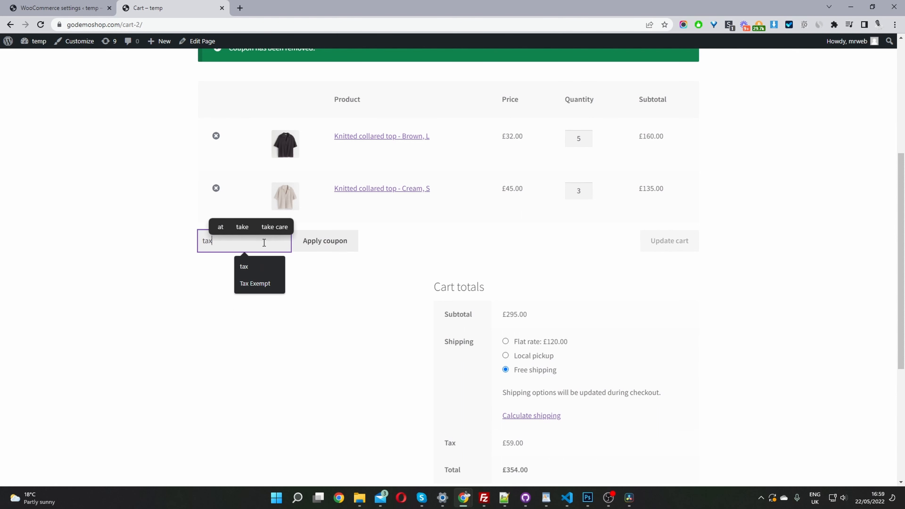
mouse_move(316, 252)
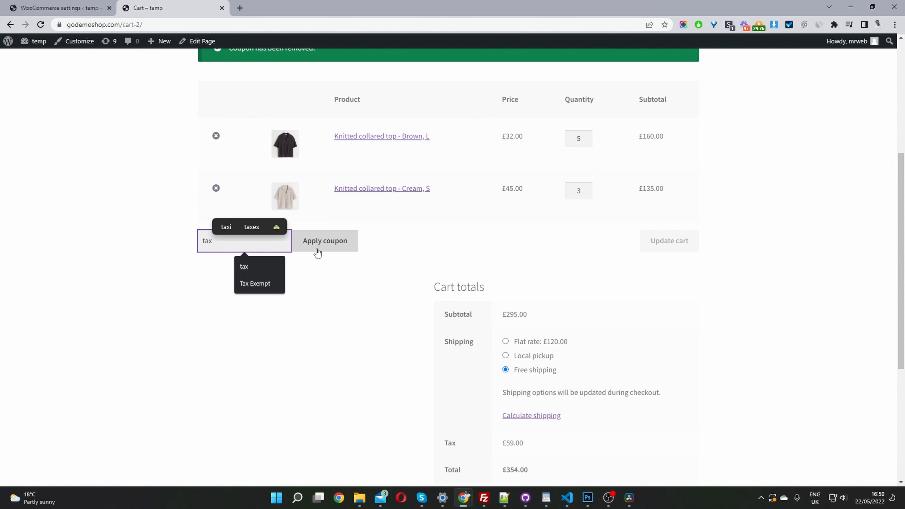
click(324, 241)
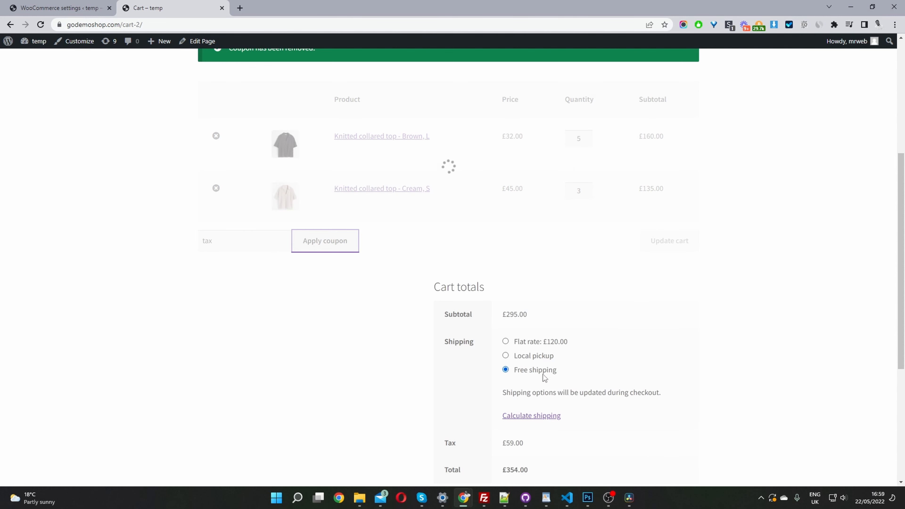
click(324, 241)
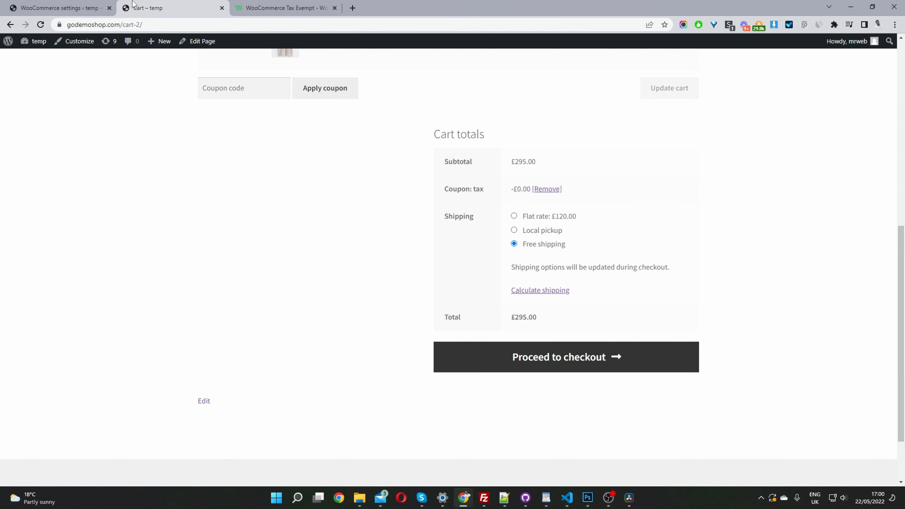
Step: Visit the Woosuite WooCommerce Tax Exempt plugin page, then return to the WordPress admin
click(284, 7)
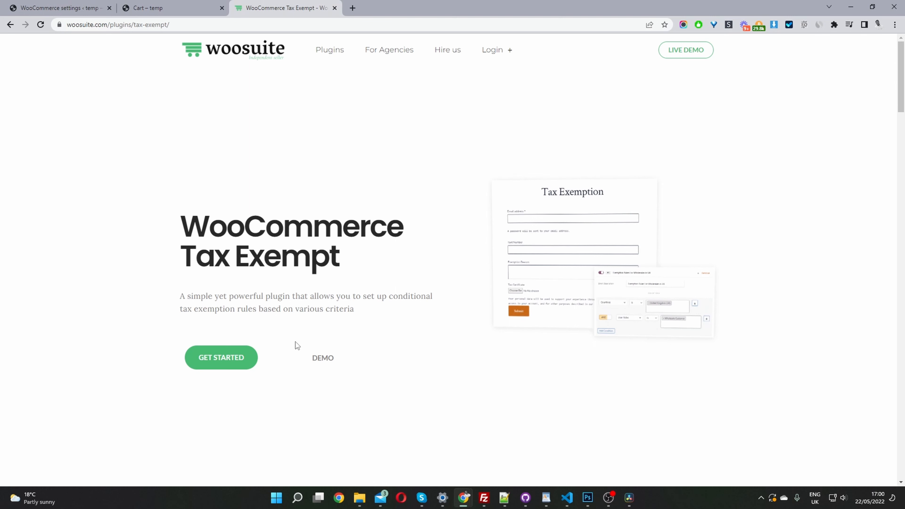
mouse_move(291, 349)
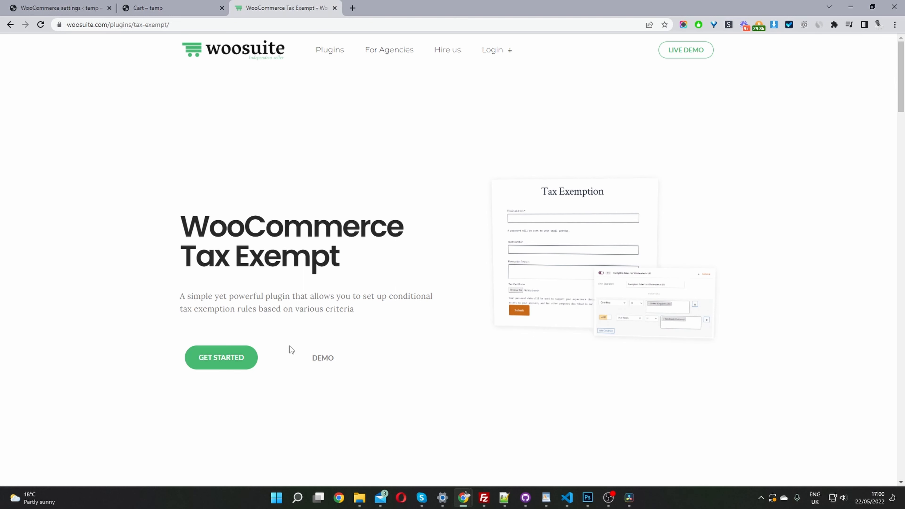
click(57, 7)
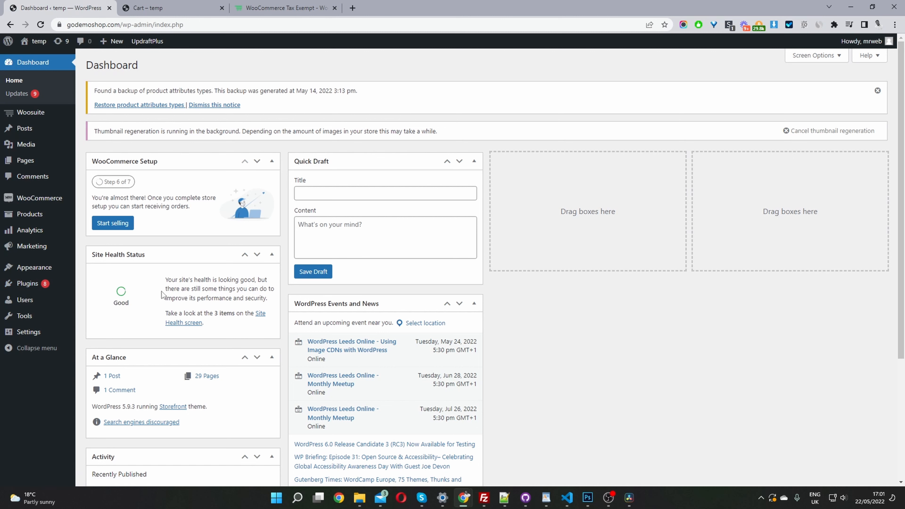
mouse_move(130, 293)
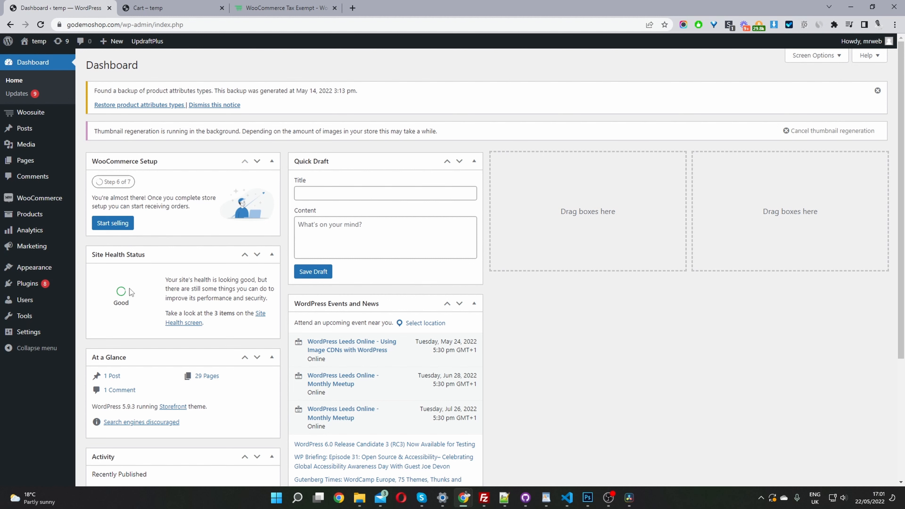
mouse_move(29, 214)
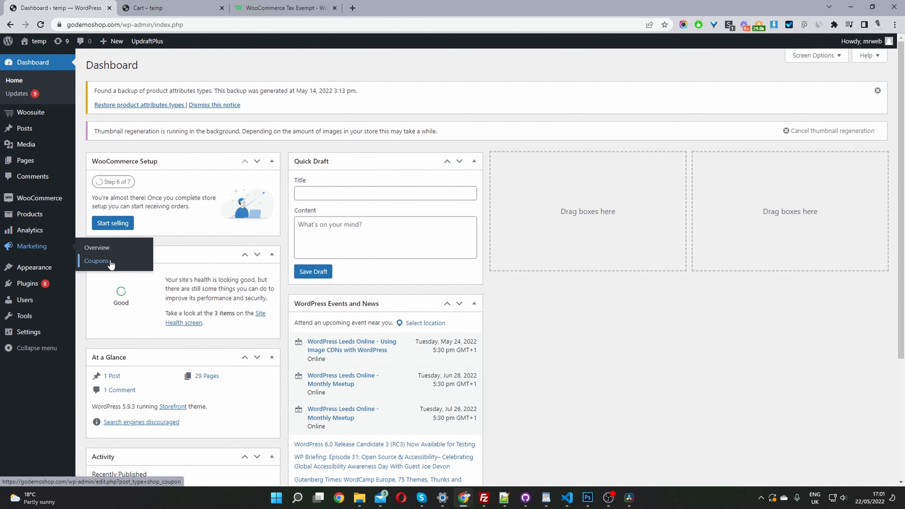
Step: Show the WooCommerce Coupons list with the 'tax' and 'dtest' fixed cart coupons
click(96, 261)
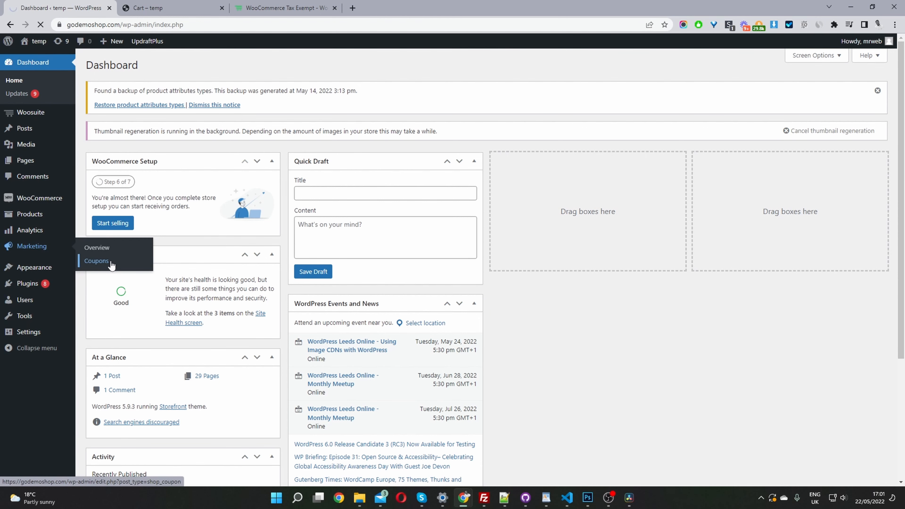
click(97, 261)
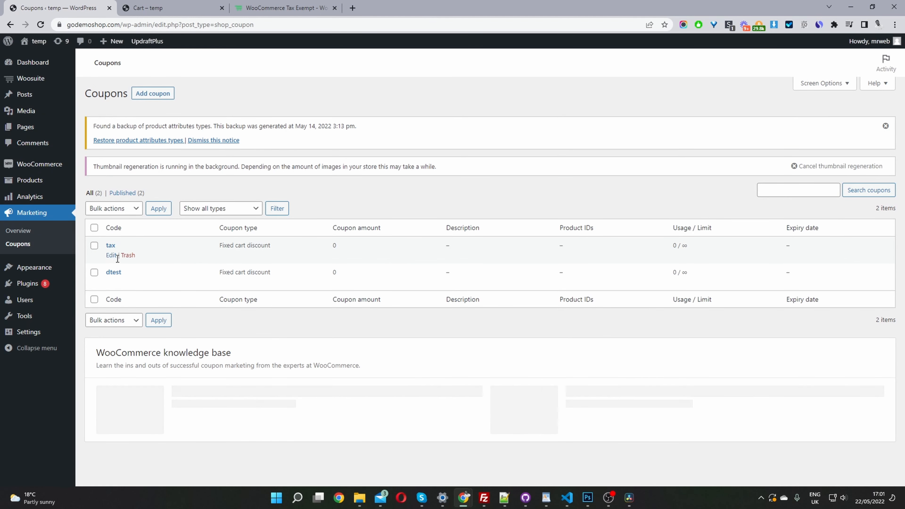
mouse_move(111, 245)
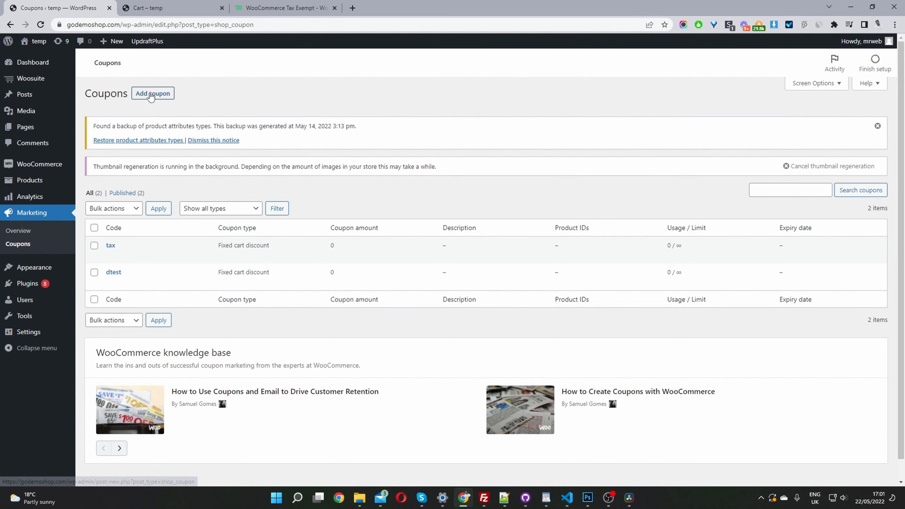
Step: Publish a new 'tax-exempt' fixed cart discount coupon with amount 0
click(153, 93)
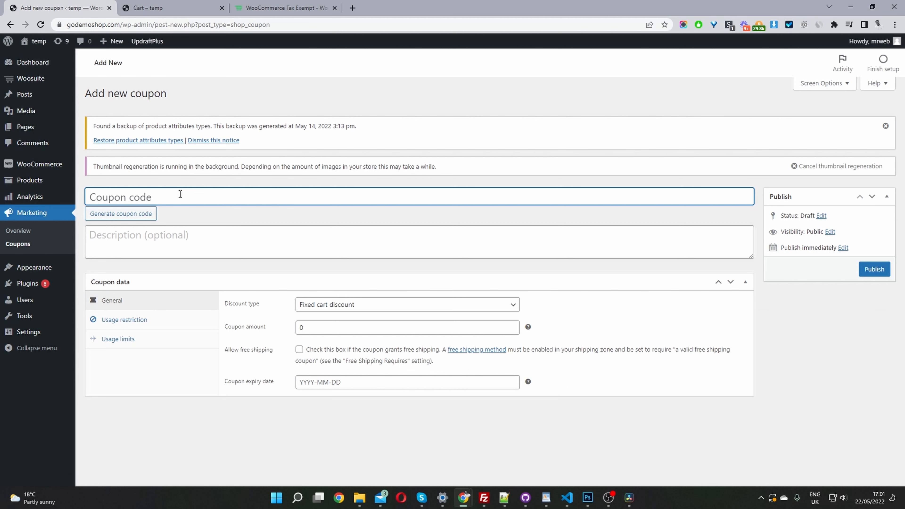
text(tax-exempt)
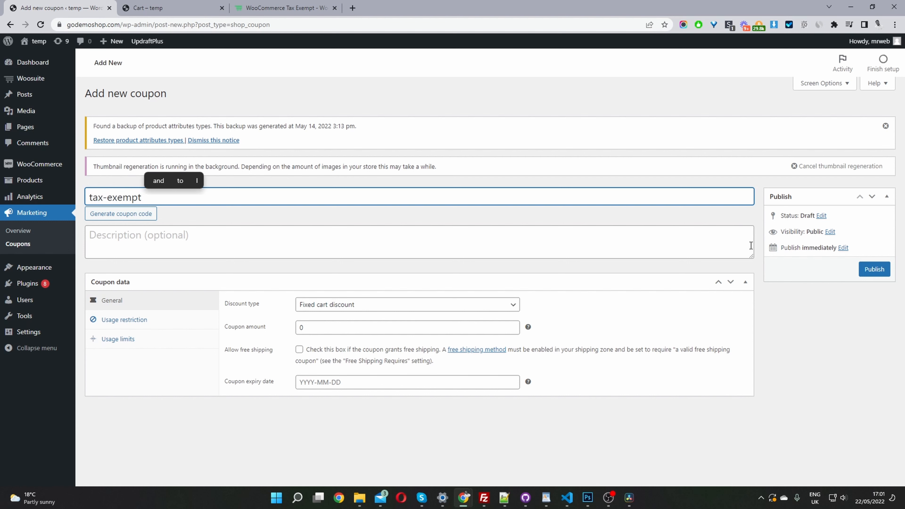
mouse_move(226, 332)
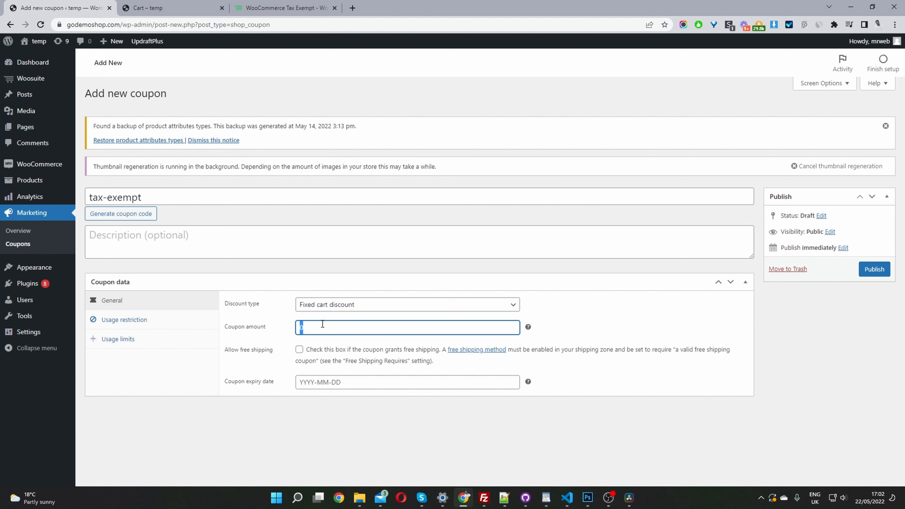
mouse_move(412, 237)
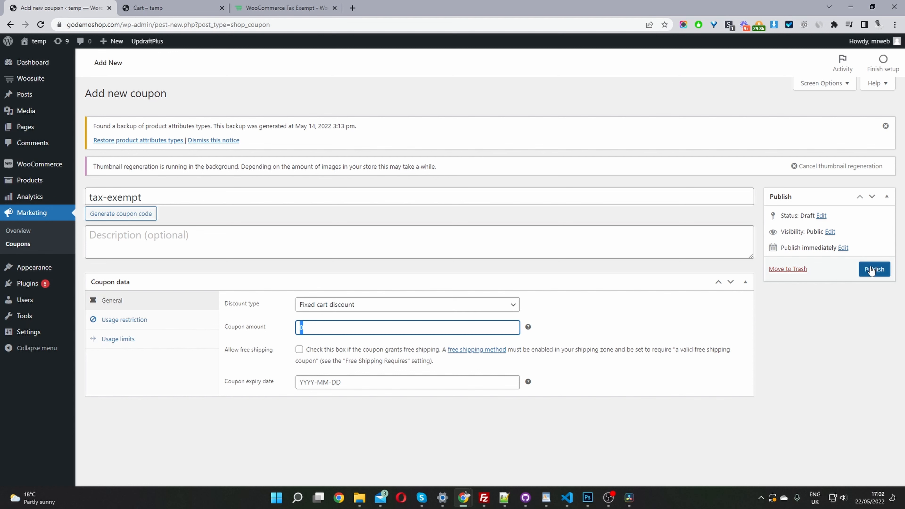
click(873, 269)
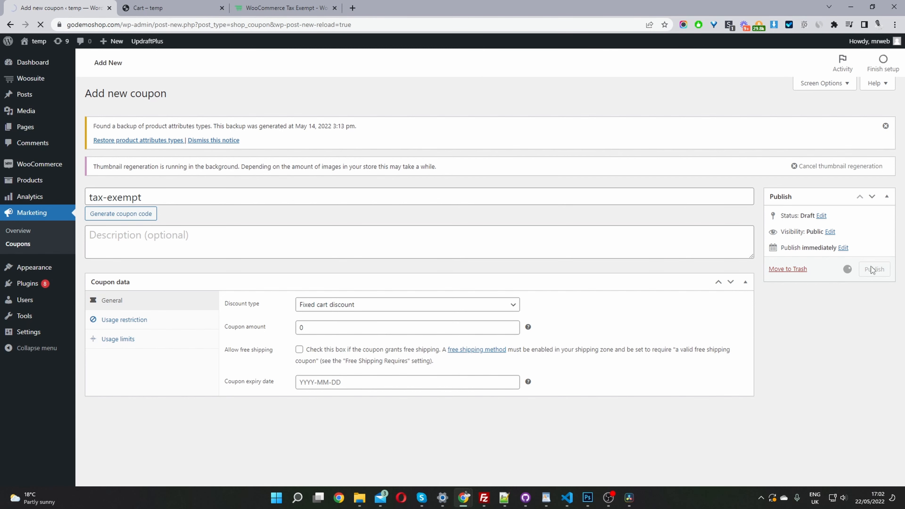
click(873, 269)
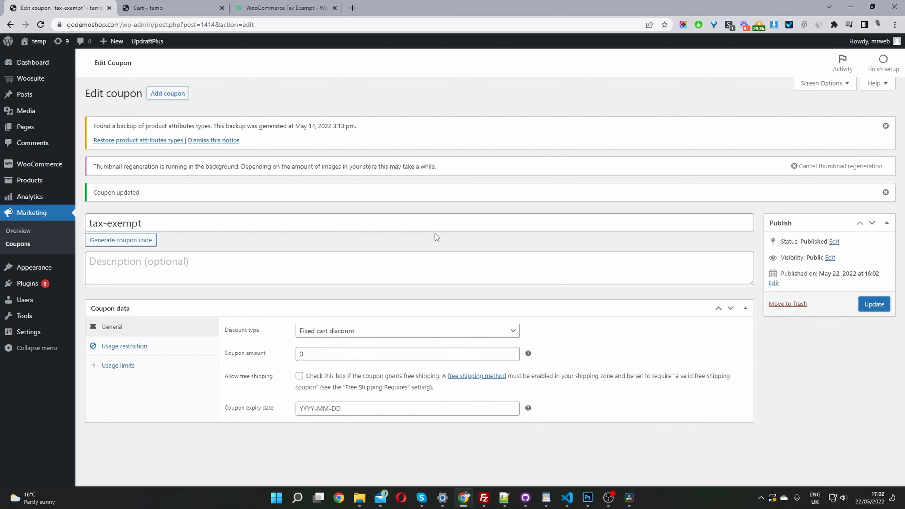
mouse_move(365, 146)
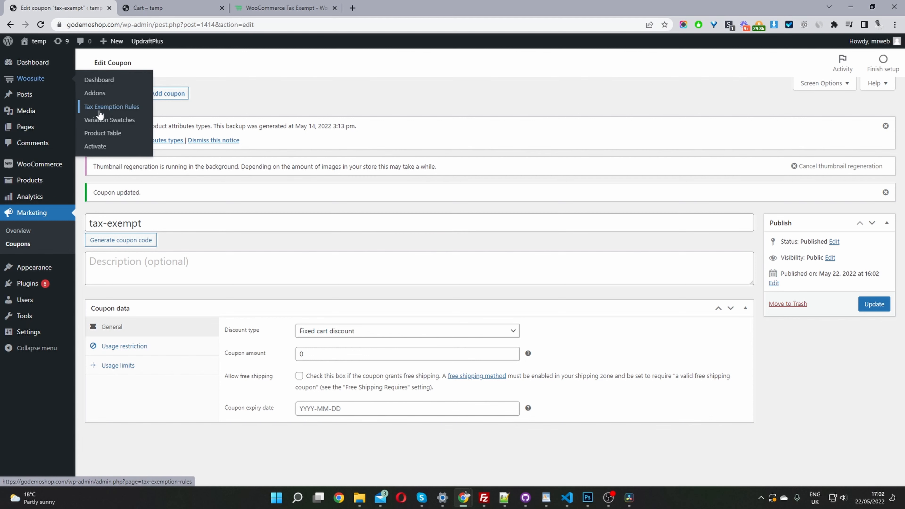
mouse_move(114, 113)
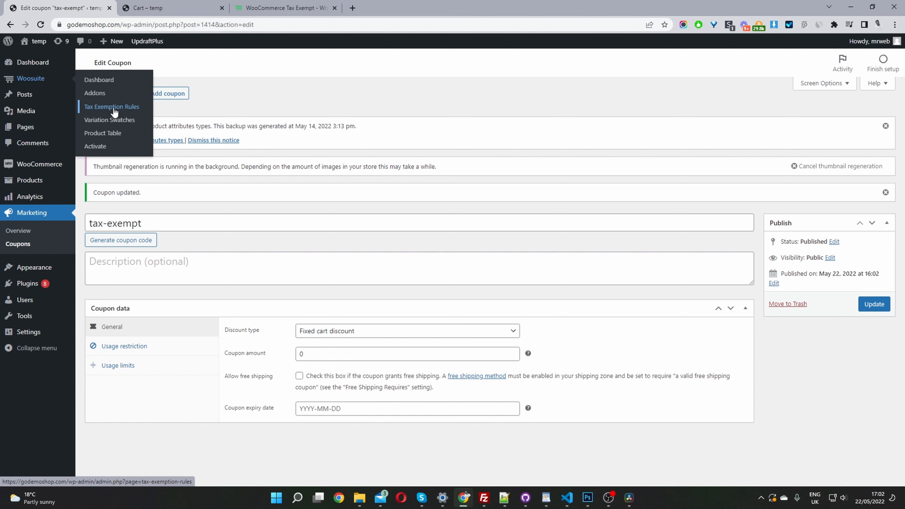
mouse_move(95, 93)
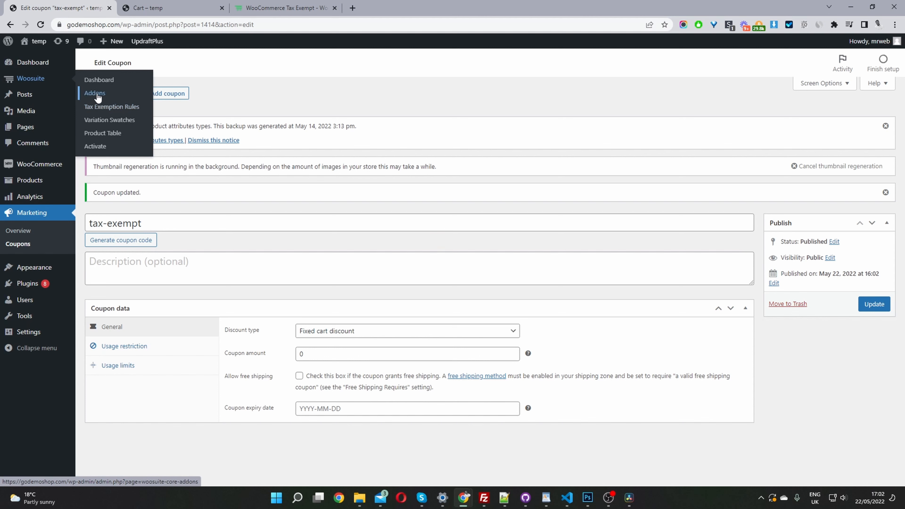
mouse_move(111, 107)
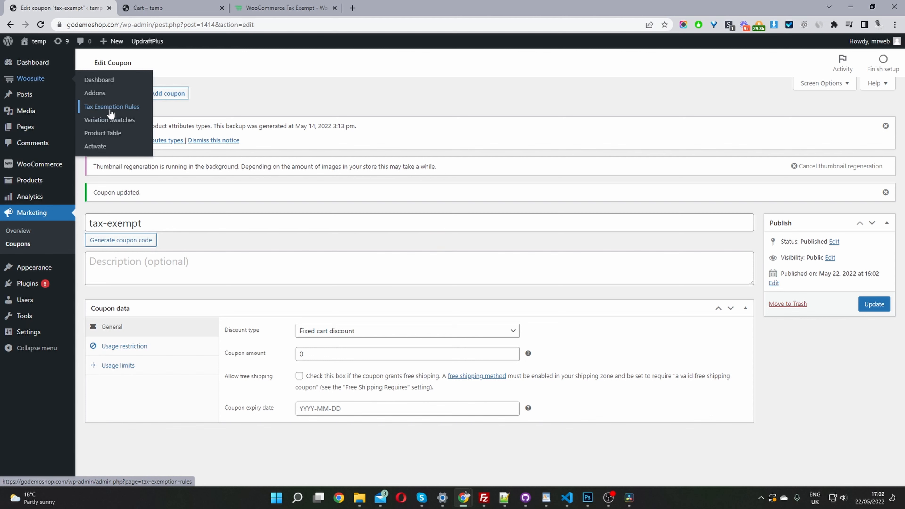
Step: Go to Woosuite Tax Exemption Rules settings with the backup notice dismissed
click(111, 107)
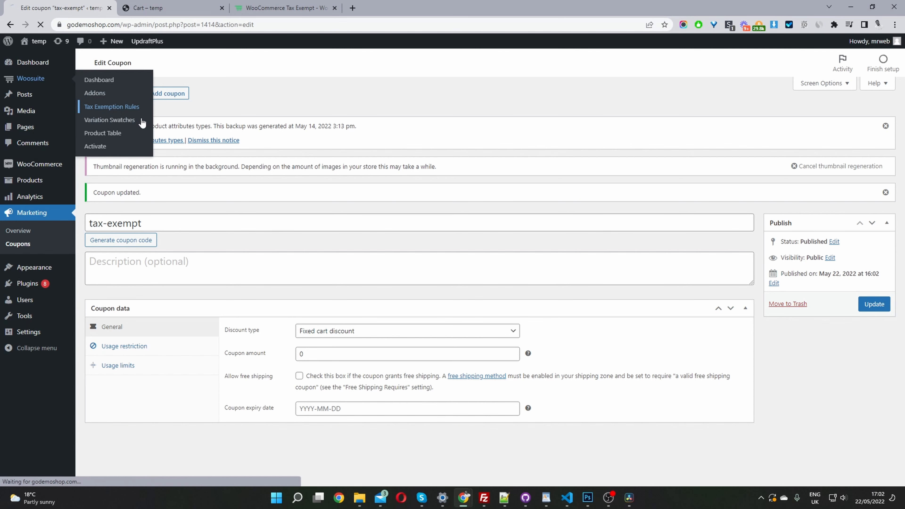
click(112, 107)
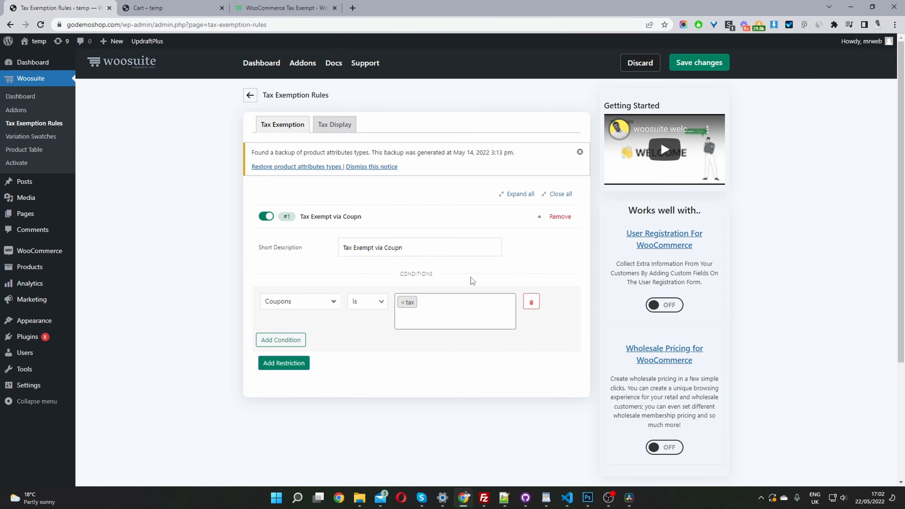
click(559, 217)
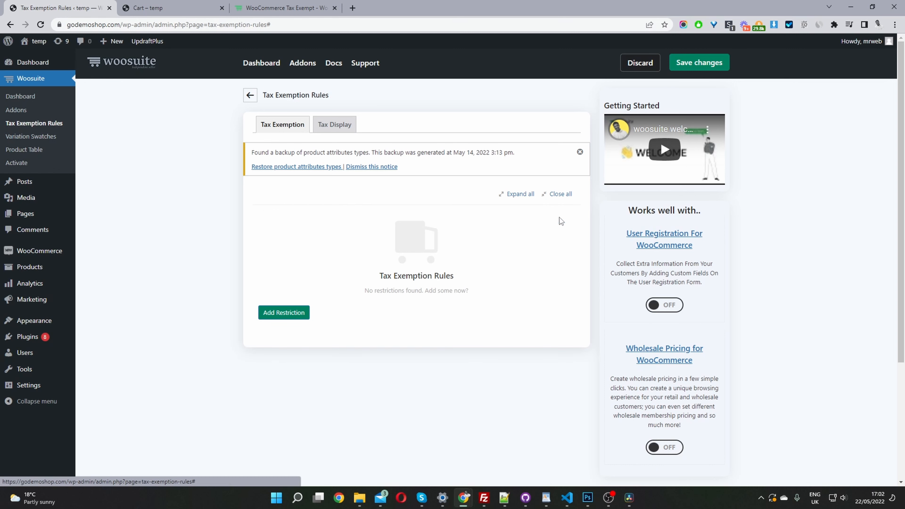
mouse_move(532, 264)
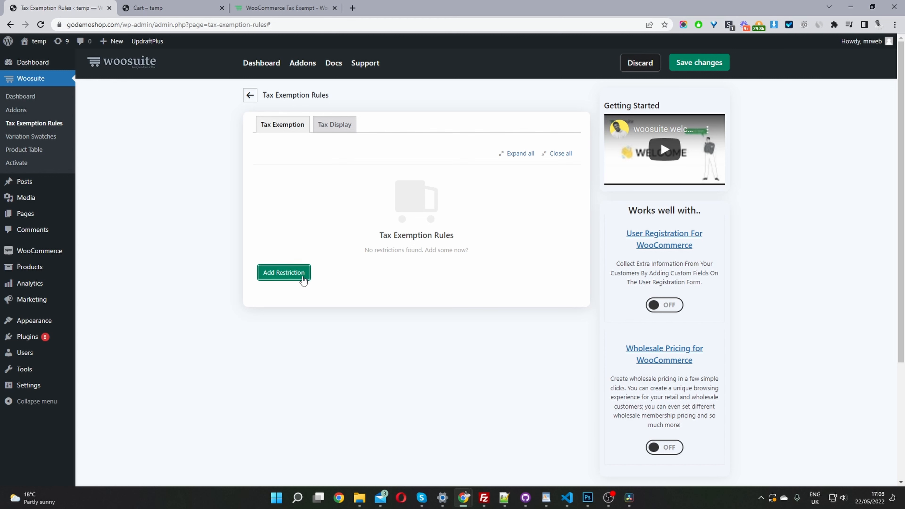
Step: Add a new restriction with short description 'Tax Exempt via Coupon'
click(283, 272)
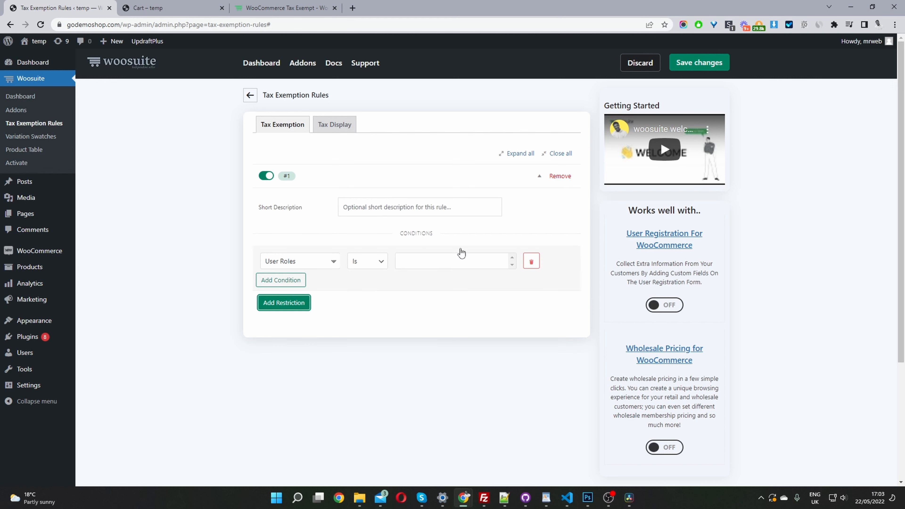
click(419, 206)
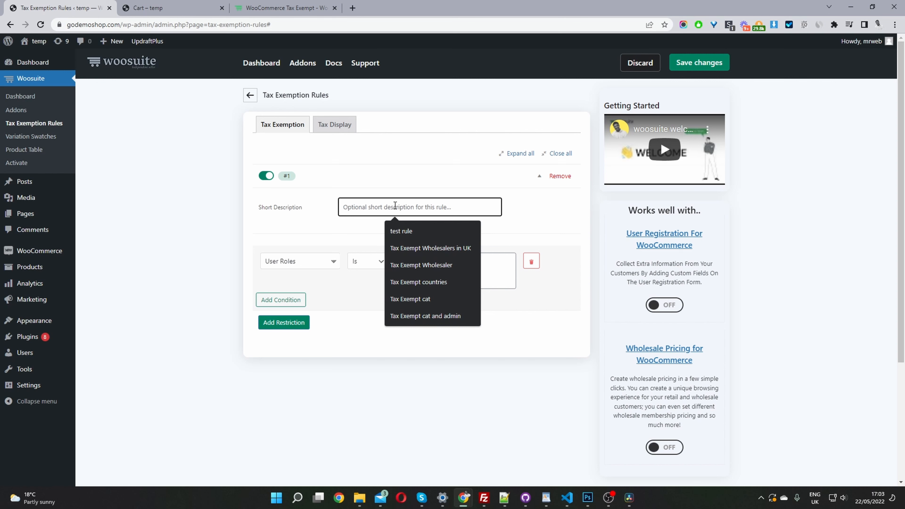
text(Tax Exempt via Coupn)
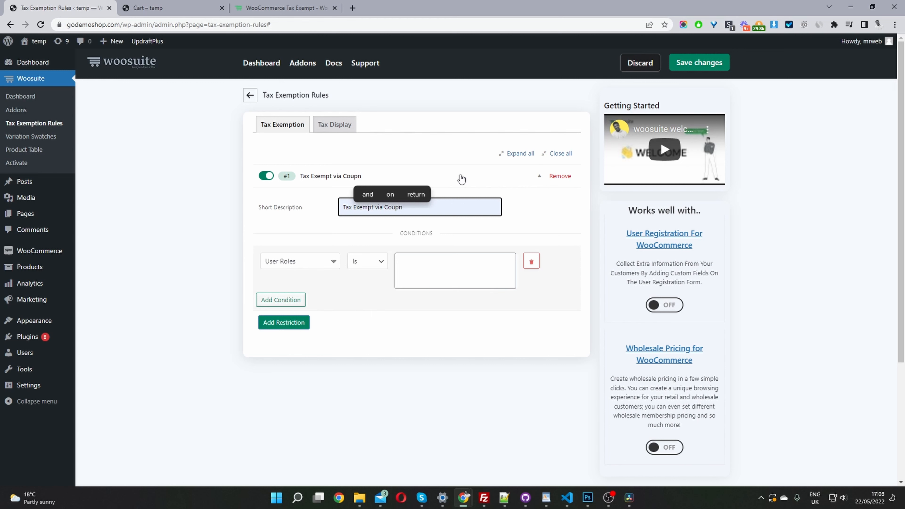
click(420, 207)
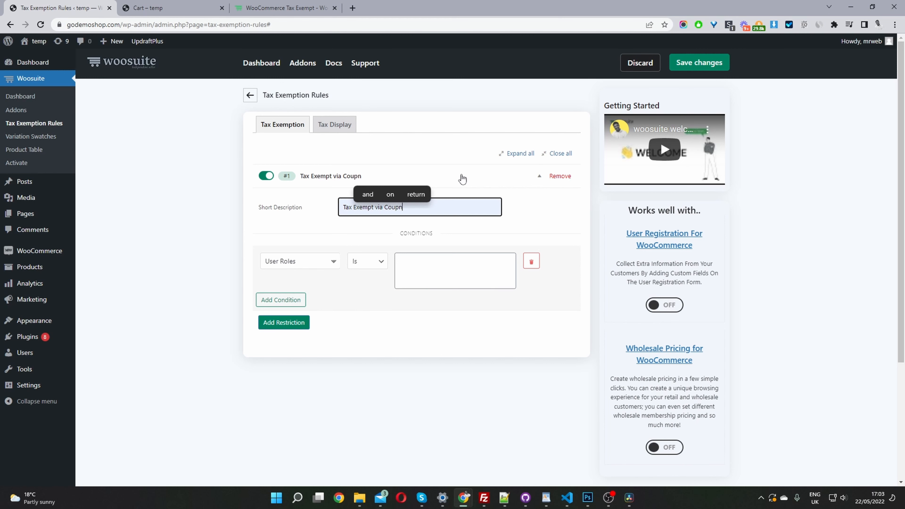
click(540, 177)
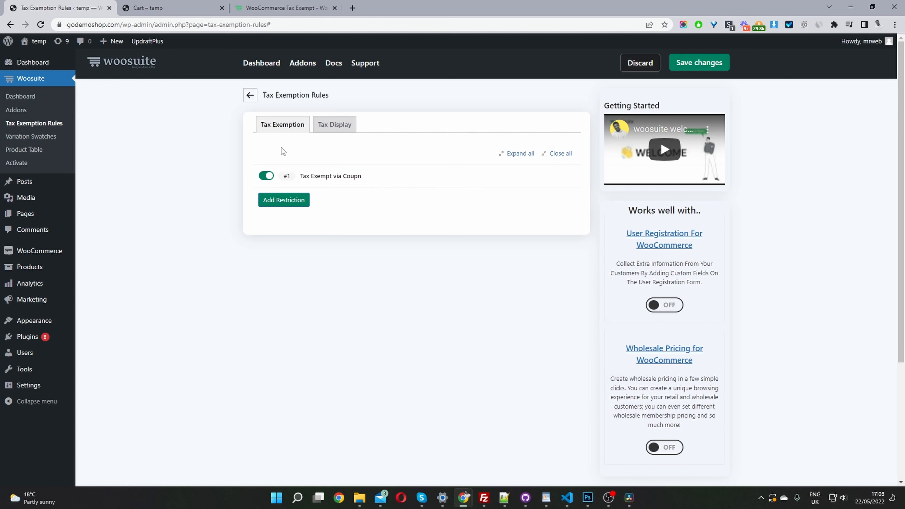
mouse_move(396, 183)
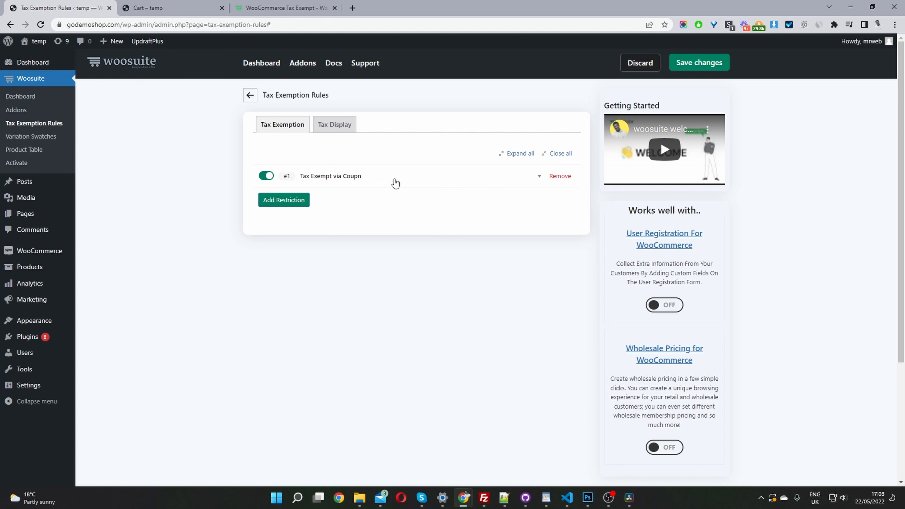
click(539, 175)
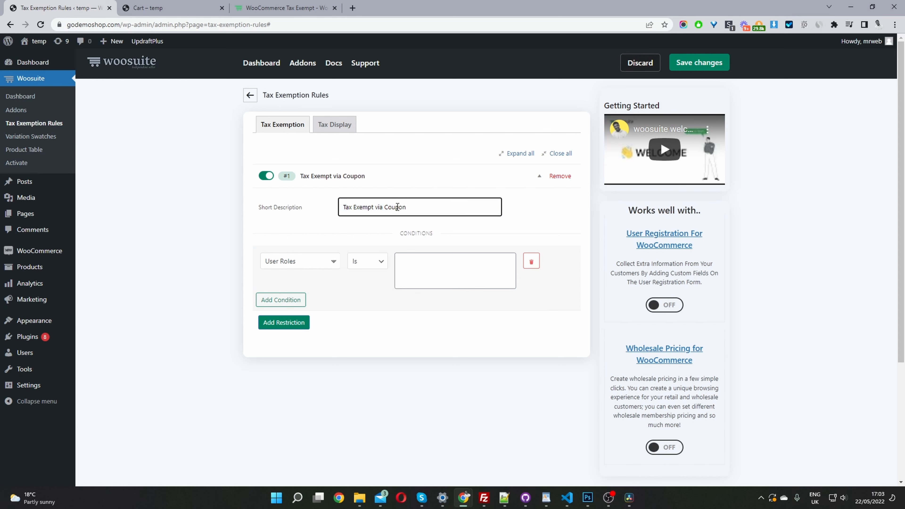
Step: Set the rule's condition to Coupons is tax-exempt
click(300, 260)
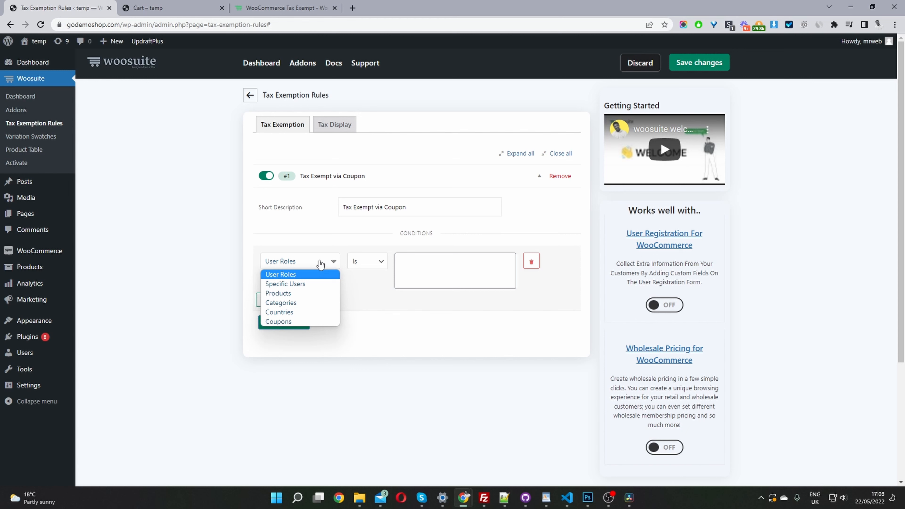
mouse_move(312, 282)
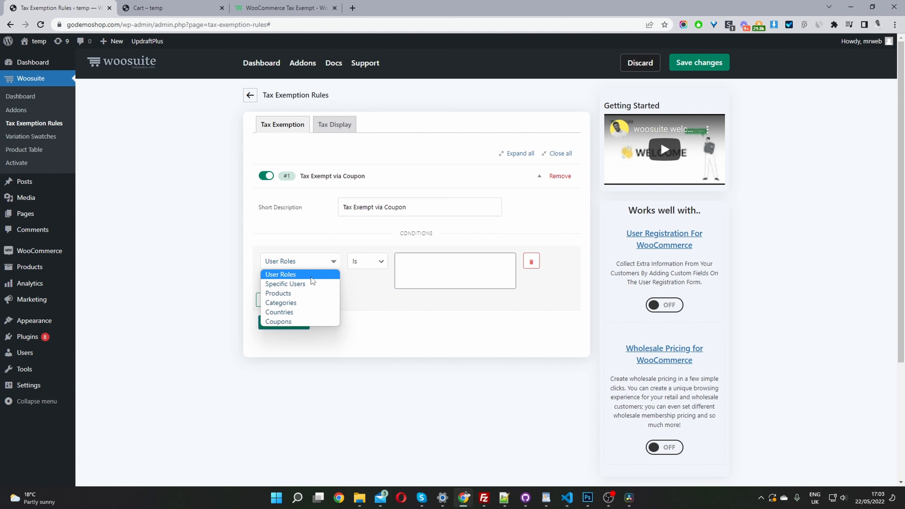
mouse_move(301, 304)
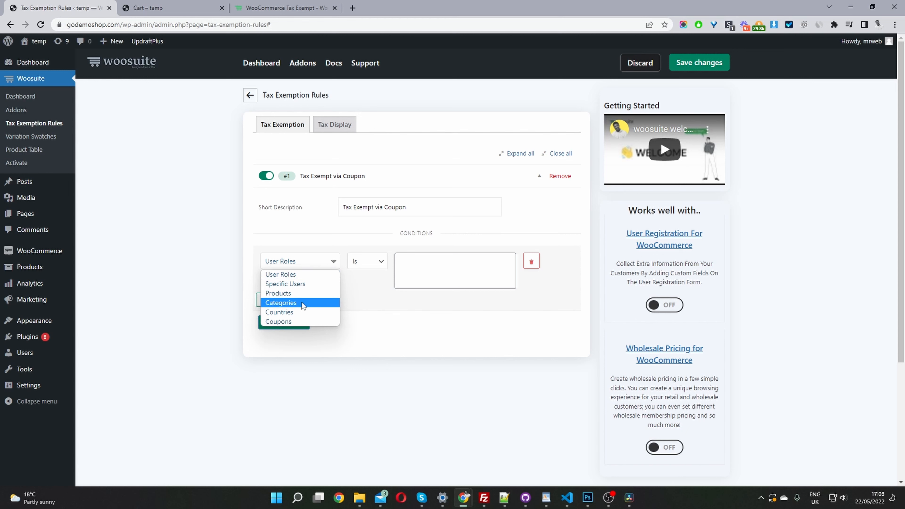
mouse_move(298, 323)
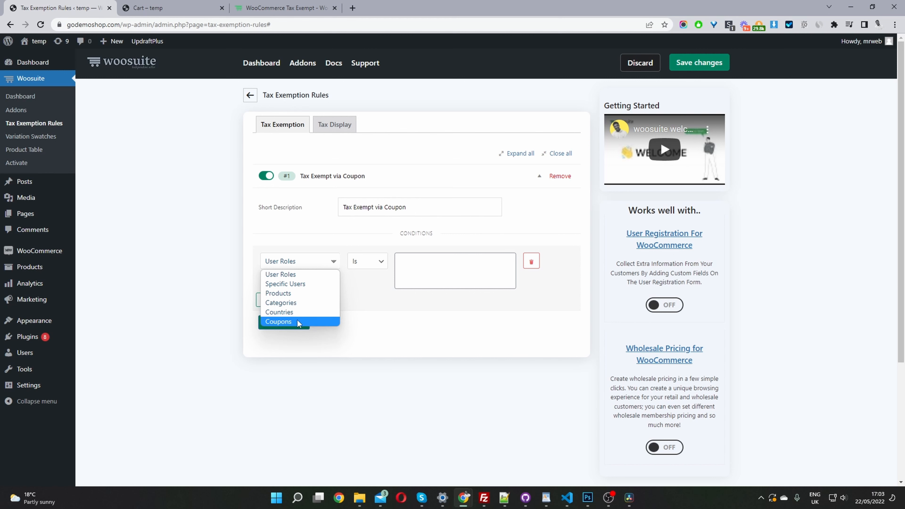
click(279, 322)
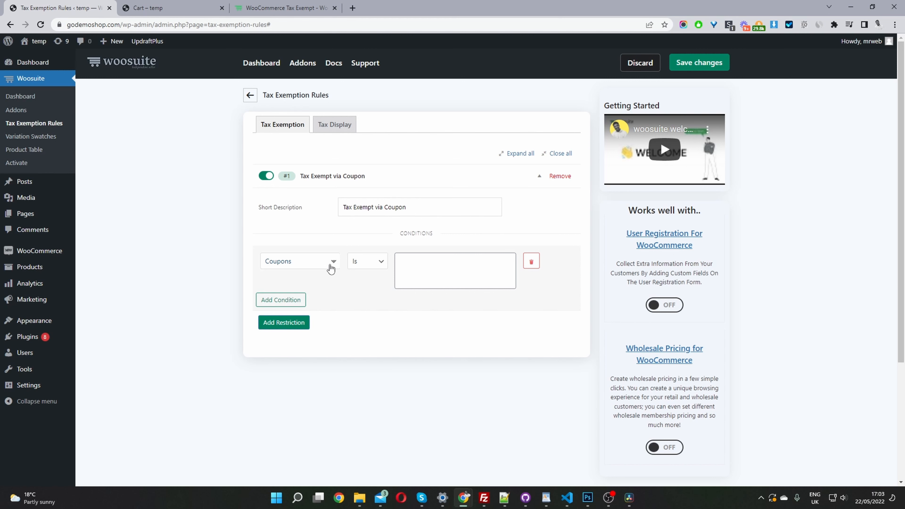
mouse_move(355, 260)
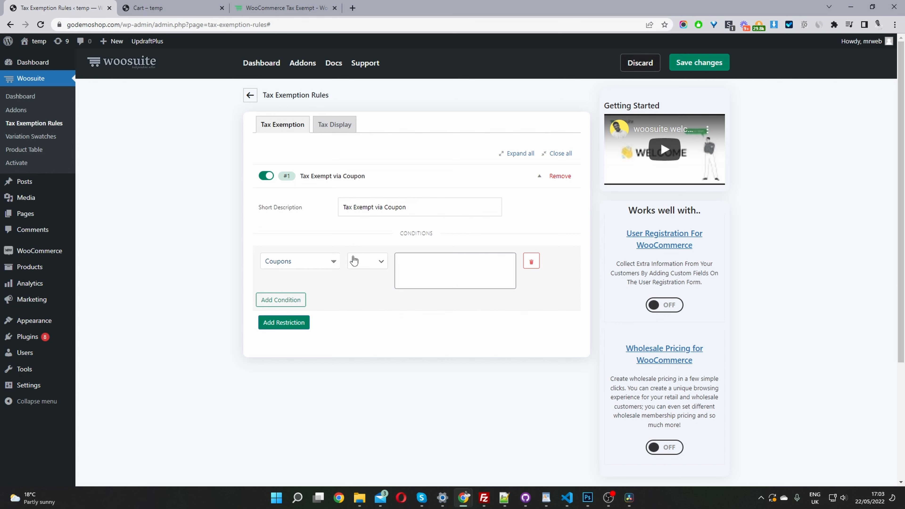
click(455, 271)
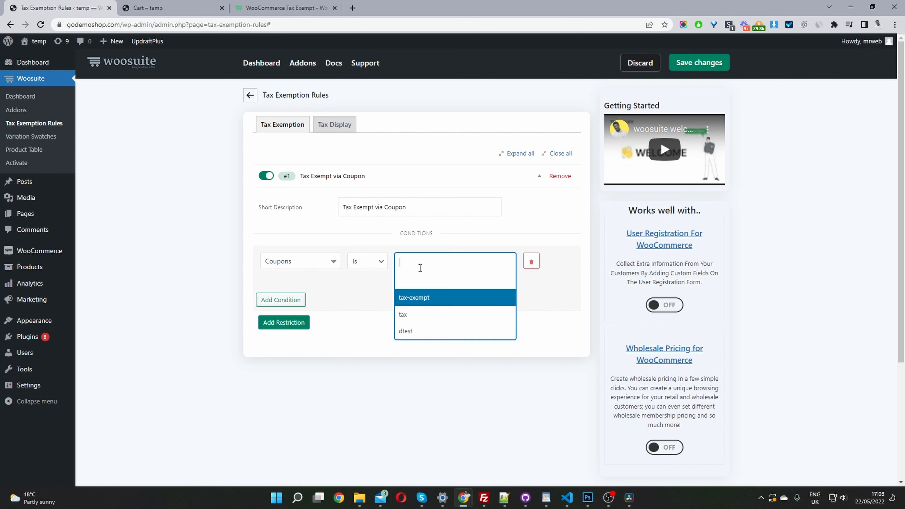
mouse_move(427, 315)
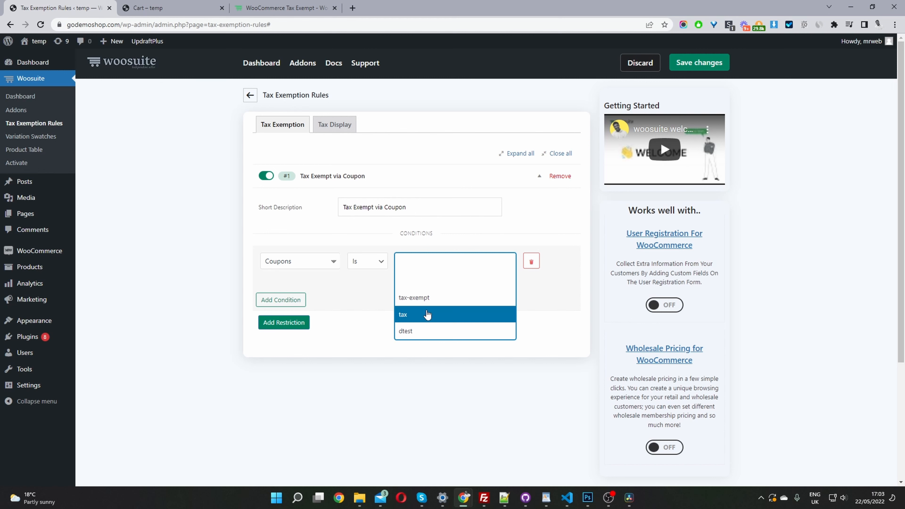
mouse_move(413, 297)
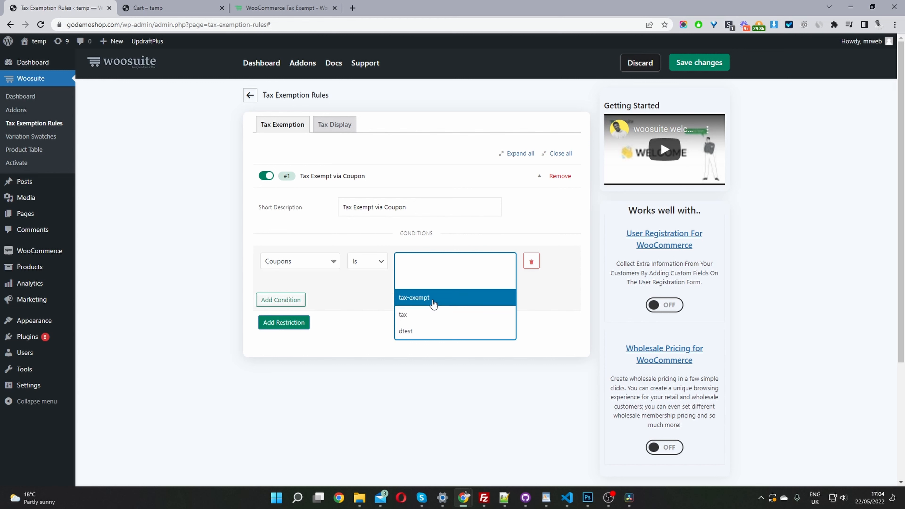
click(413, 297)
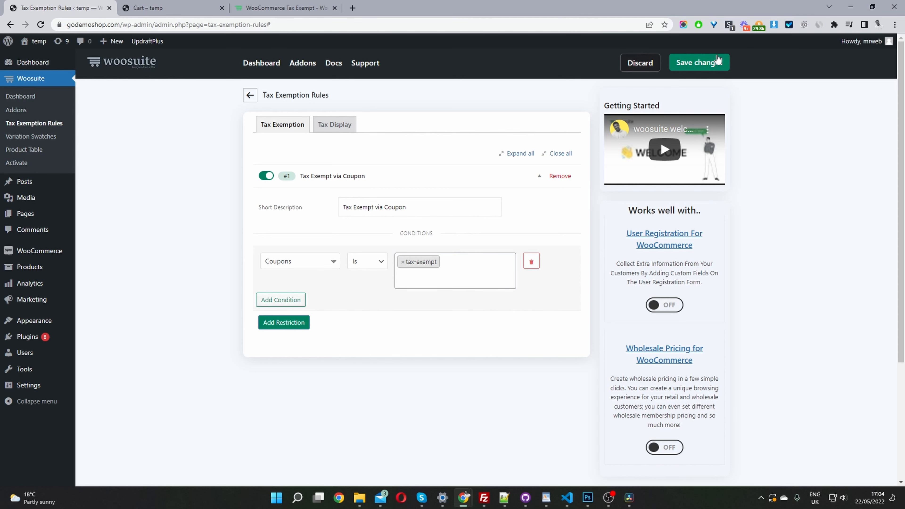
Step: Save changes so the 'Tax Exempt via Coupon' rule is stored
click(700, 62)
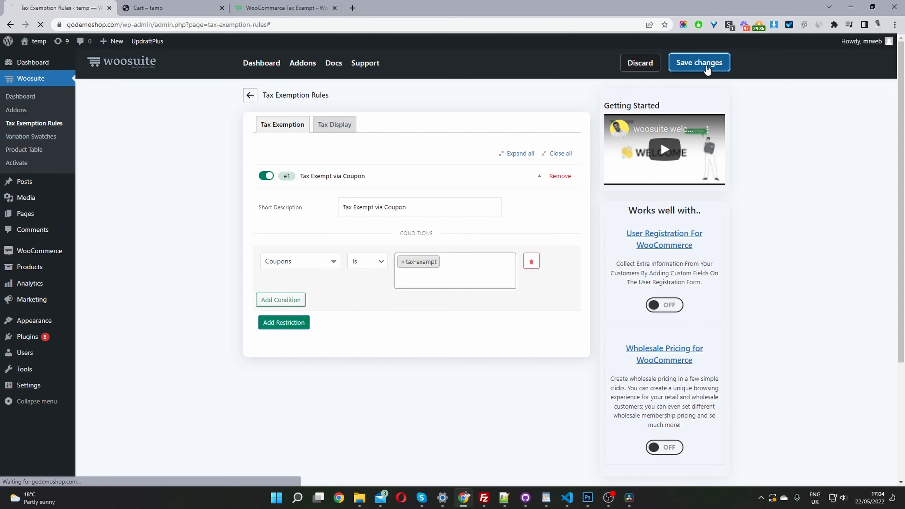
click(699, 62)
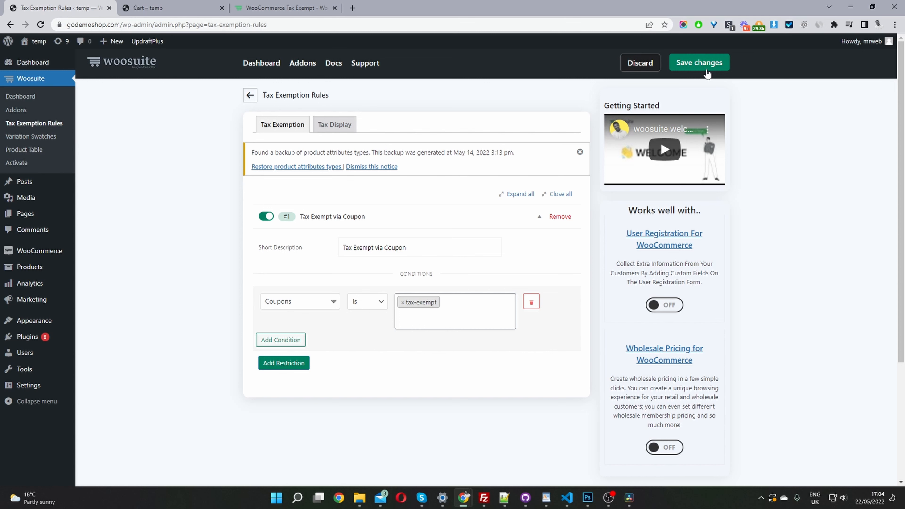
mouse_move(616, 92)
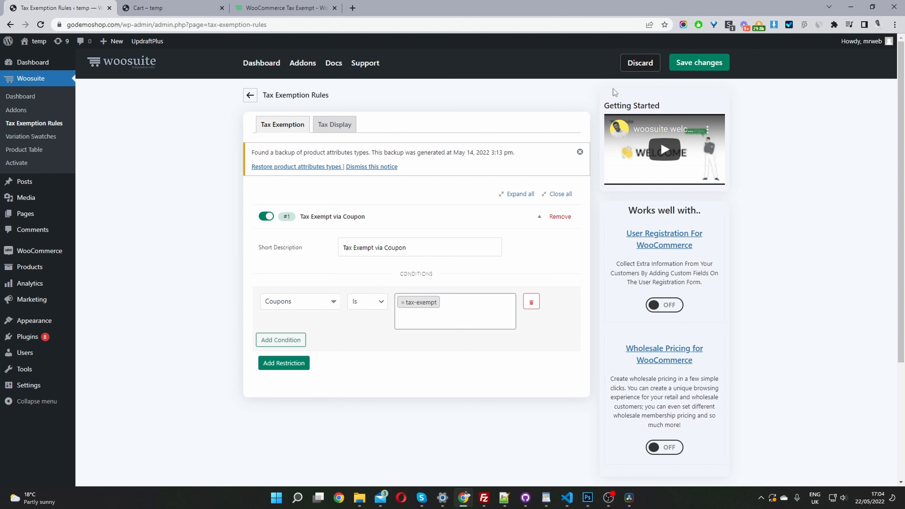
Step: Remove the old 'tax' coupon from the storefront cart
click(144, 8)
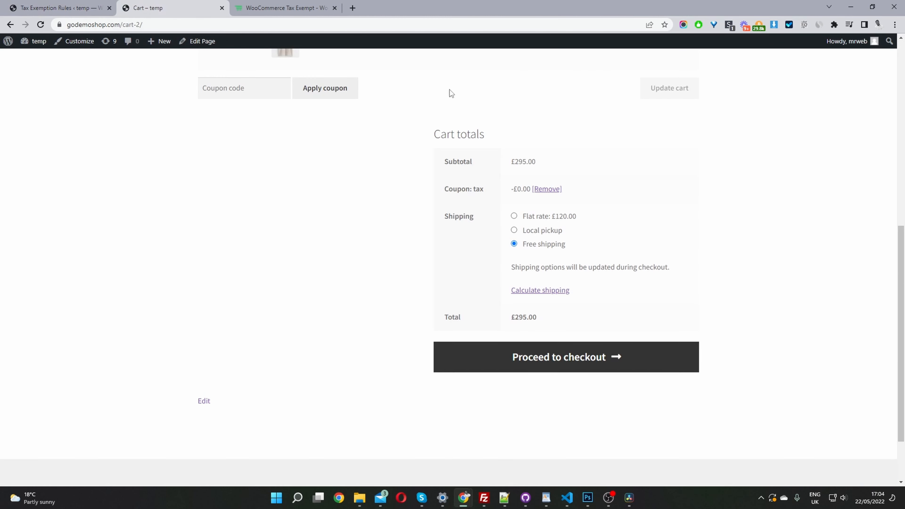
click(546, 188)
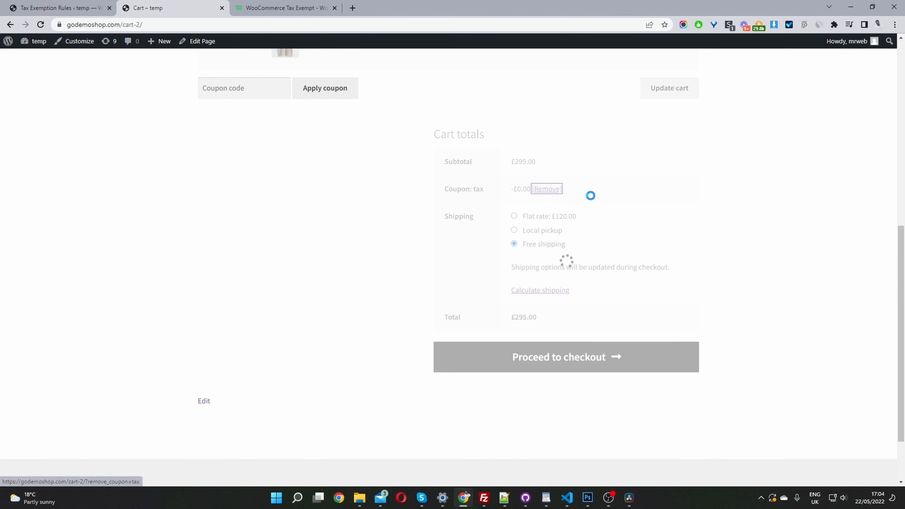
click(546, 189)
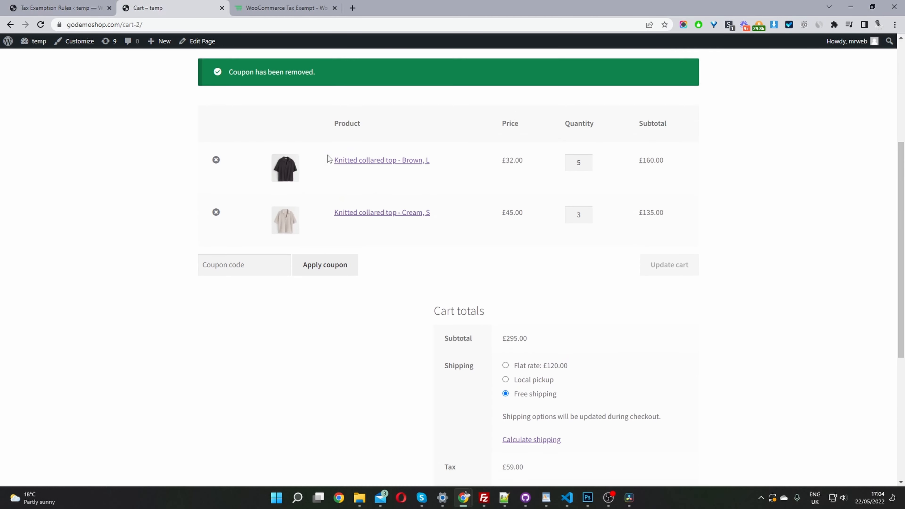
Step: Apply the 'tax-exempt' coupon so the £59.00 tax disappears and the total is £295.00
click(244, 287)
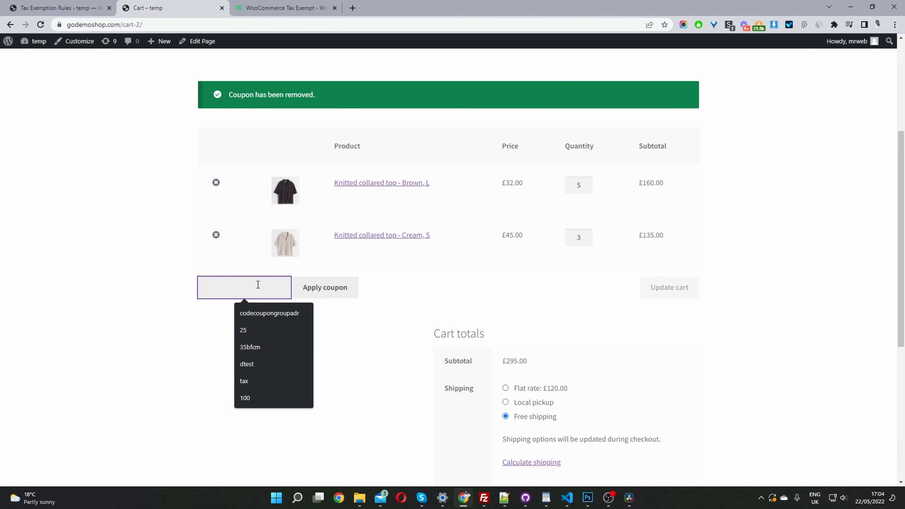
text(tax-exempt)
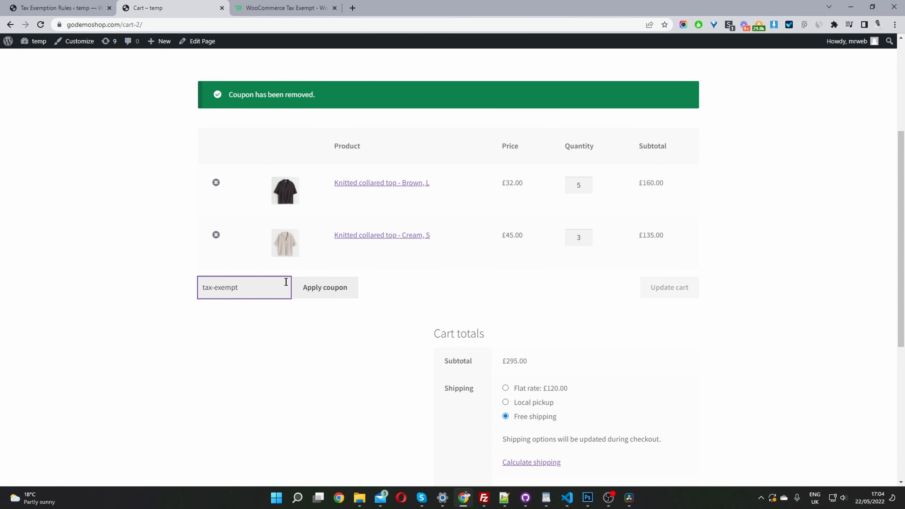
scroll(down, 3)
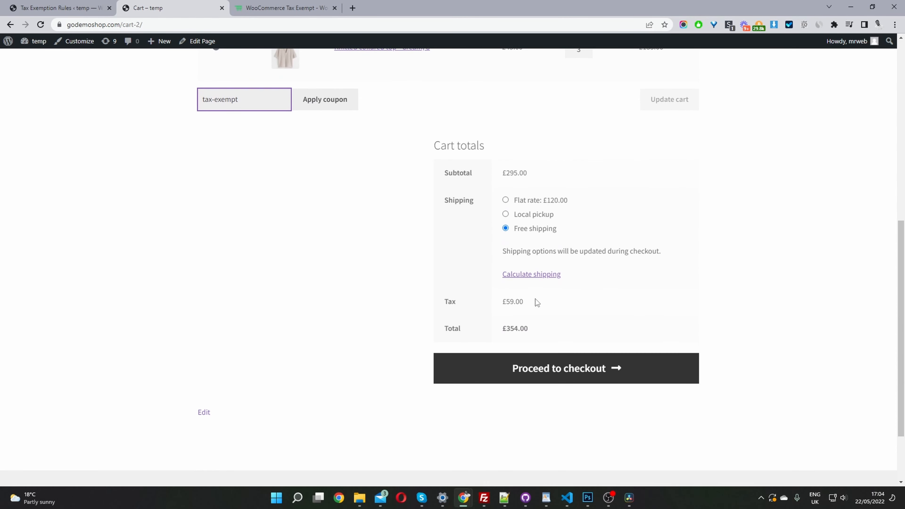
double_click(512, 302)
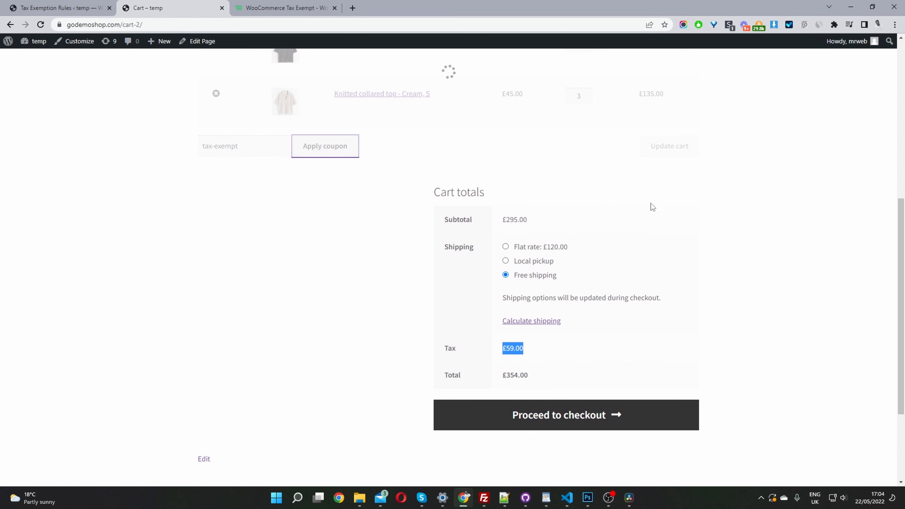
click(325, 146)
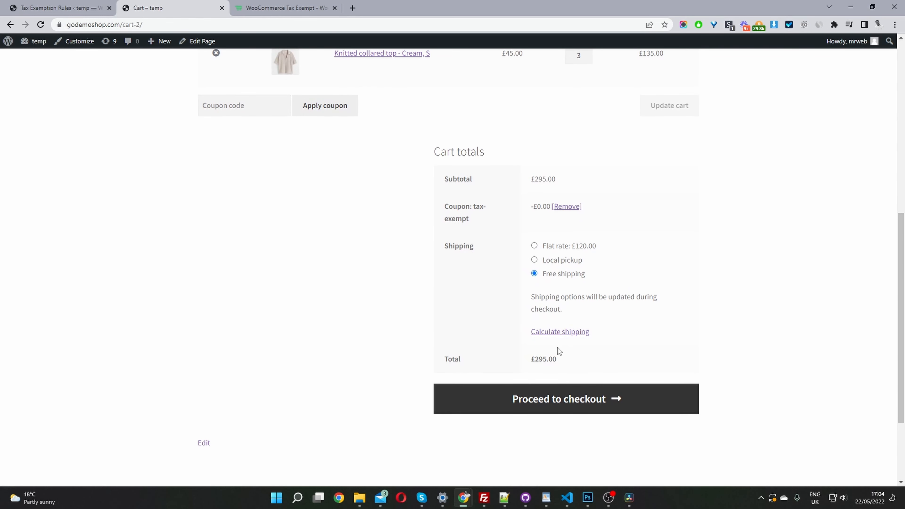
mouse_move(533, 178)
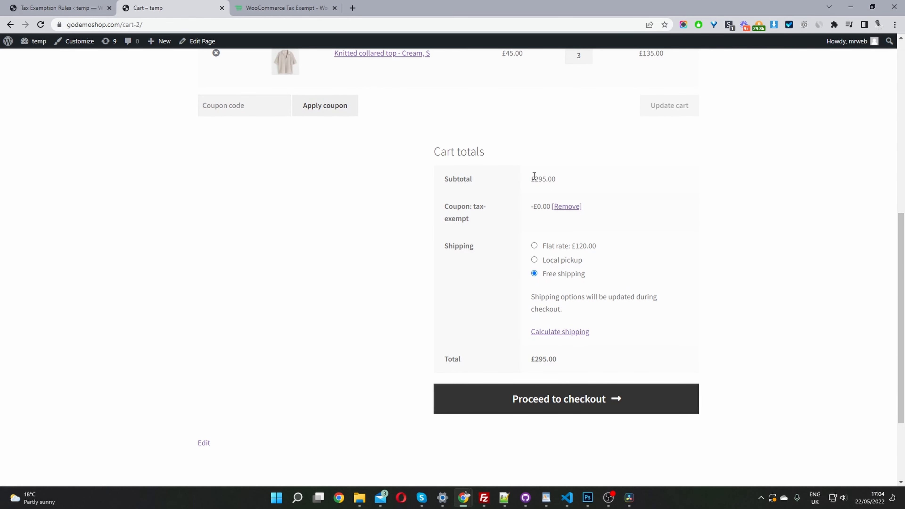